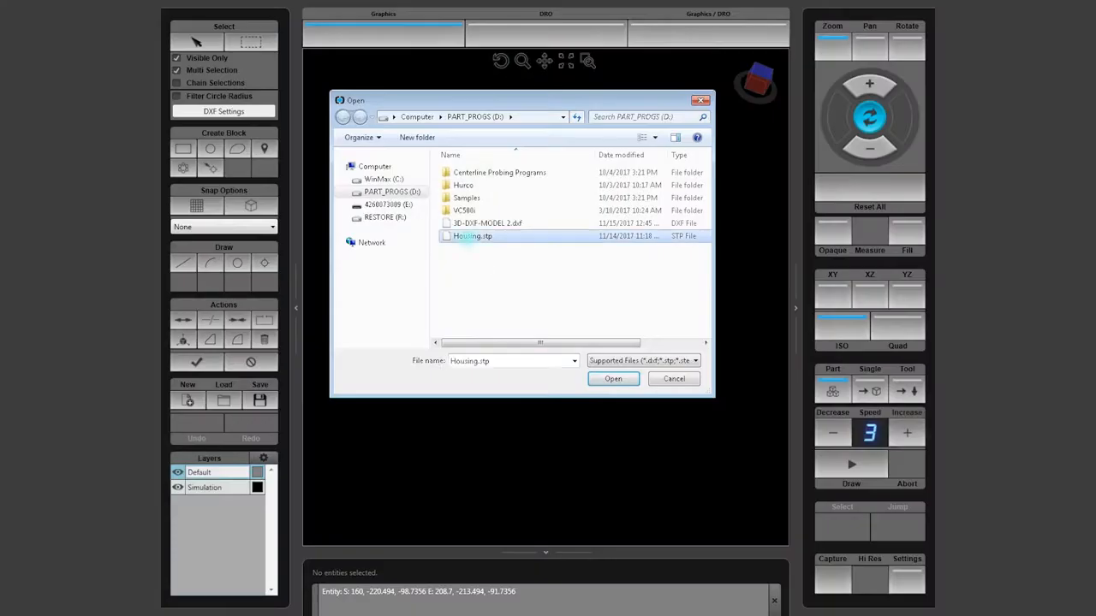
Import the Housing.stp solid model into the graphics view
click(613, 378)
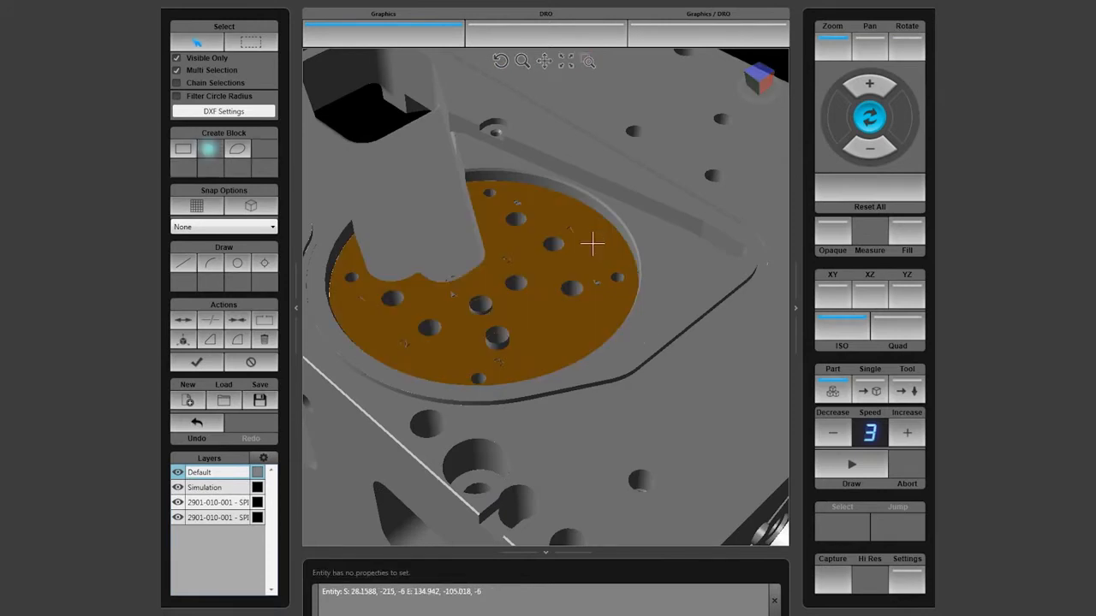
Create a Pocket Boundary mill contour block from the housing's circular pocket
click(209, 149)
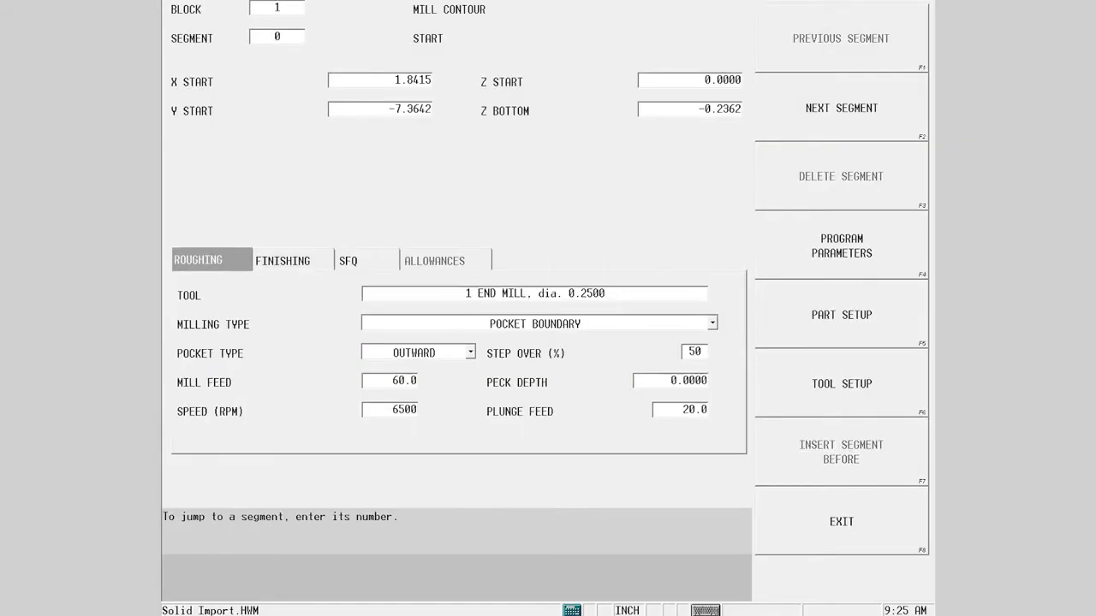
click(534, 293)
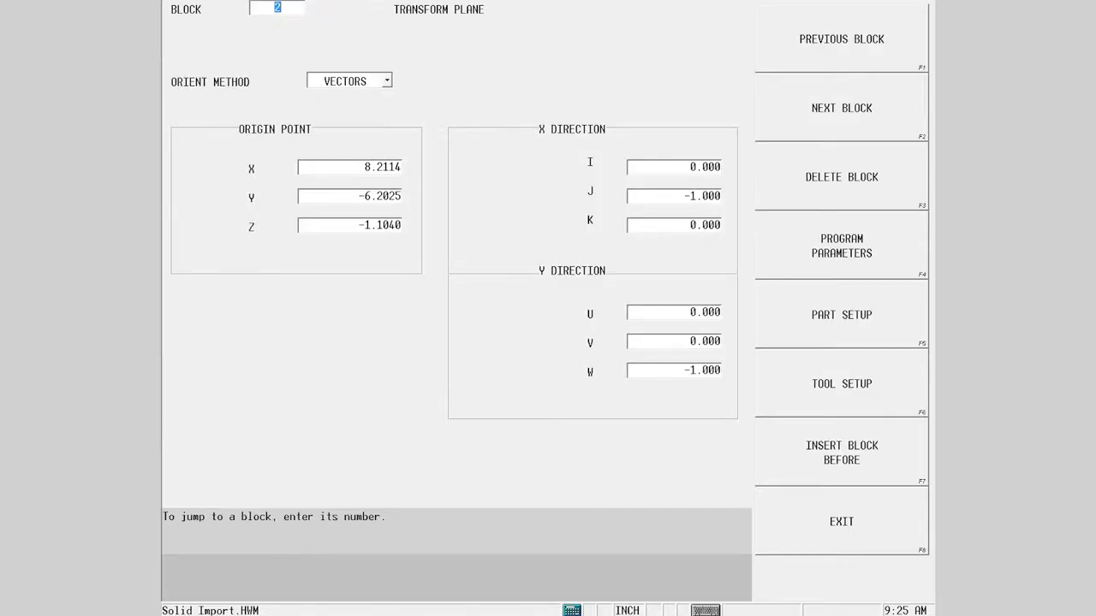
Exit the Transform Plane data block back to the part graphics
click(345, 81)
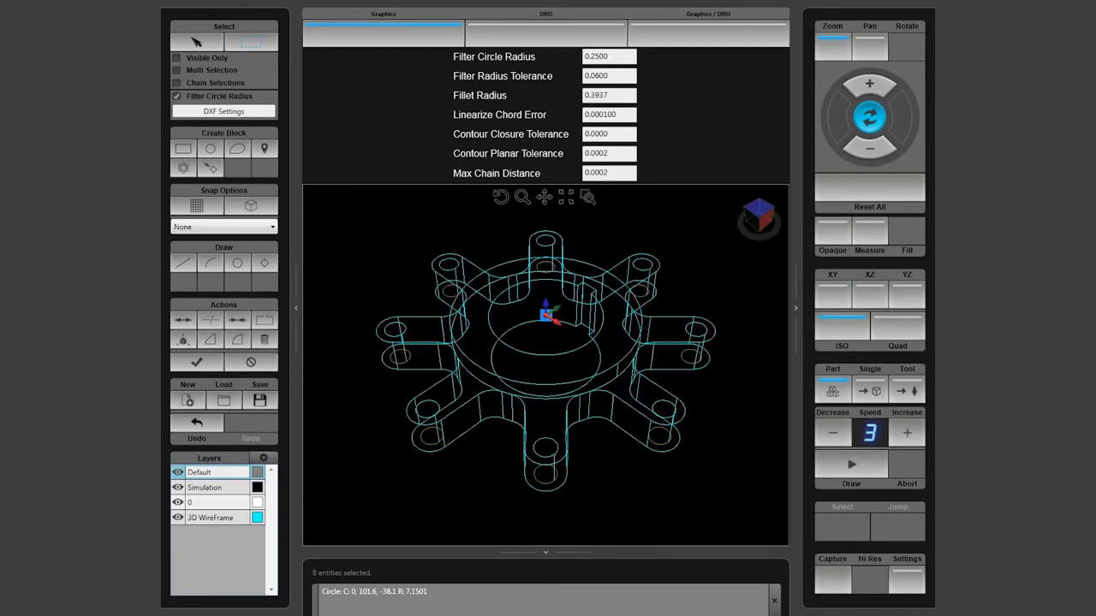
Create a location holes block from the spoked part's wireframe circles
click(211, 168)
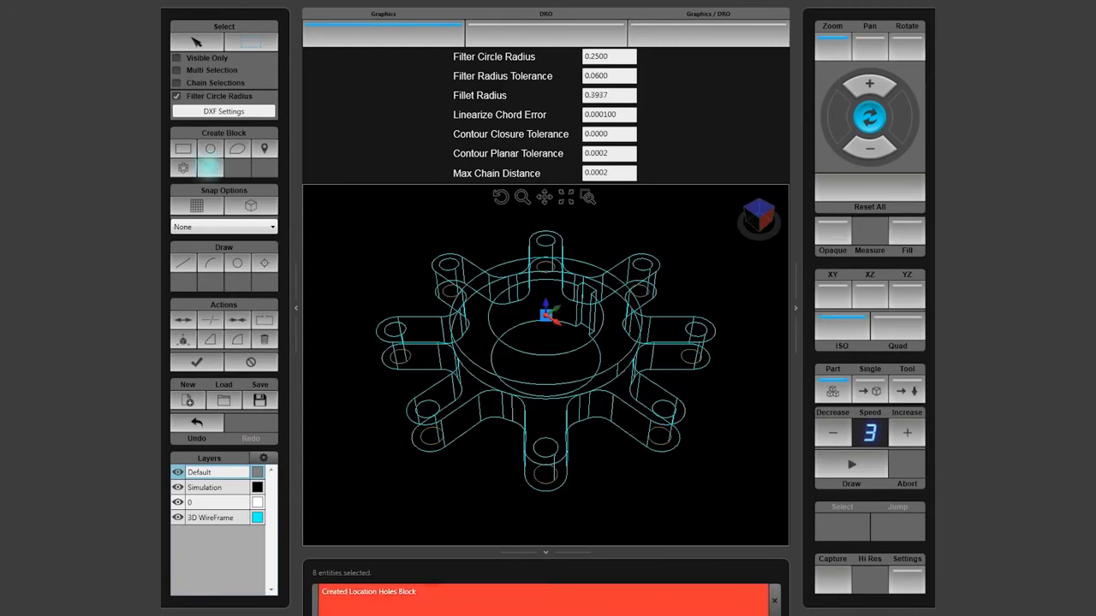